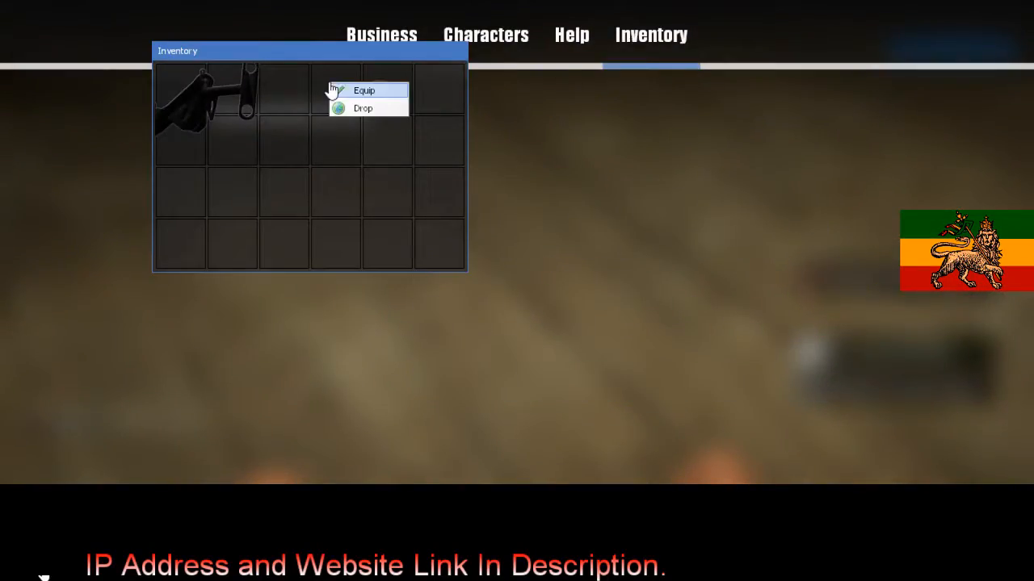
# - Equip the inventory item, then start a /charsetitem Flamethrower chat command
pyautogui.click(365, 91)
pyautogui.write('/charsetitem Flame')
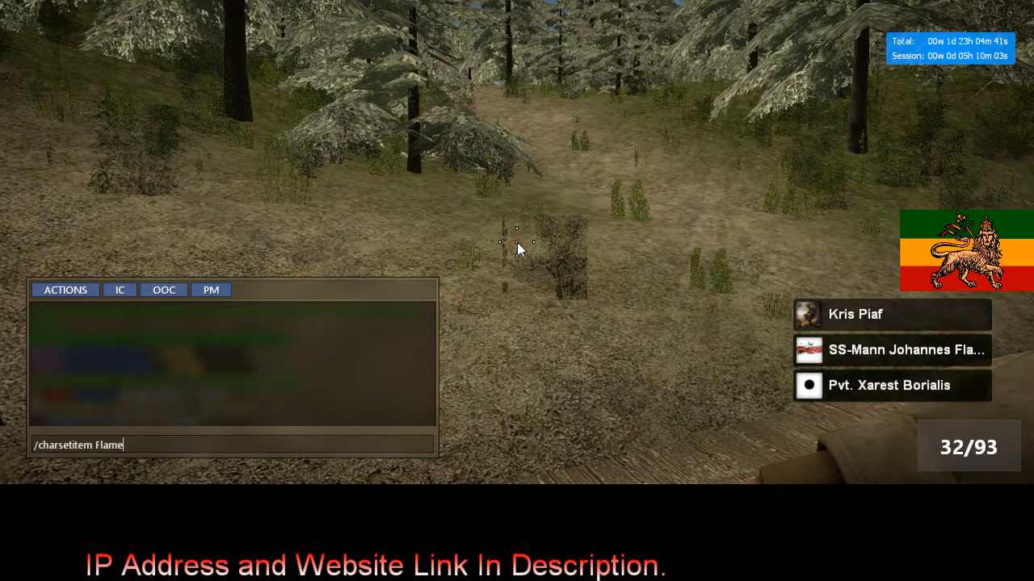
pyautogui.write('thrower')
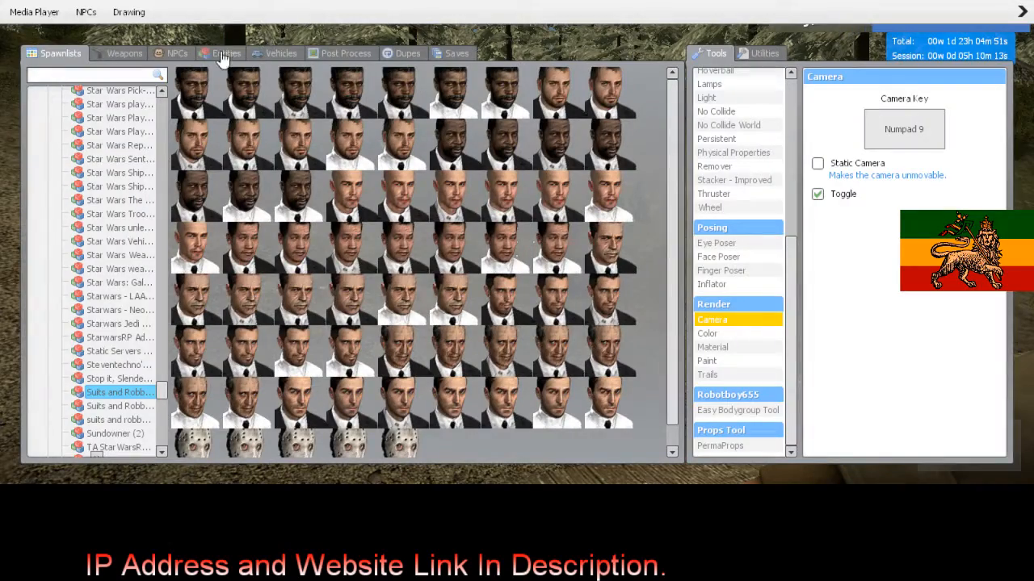
# - Browse the Day of Defeat weapons in the spawn menu down to the M2 Flamethrower
pyautogui.click(123, 54)
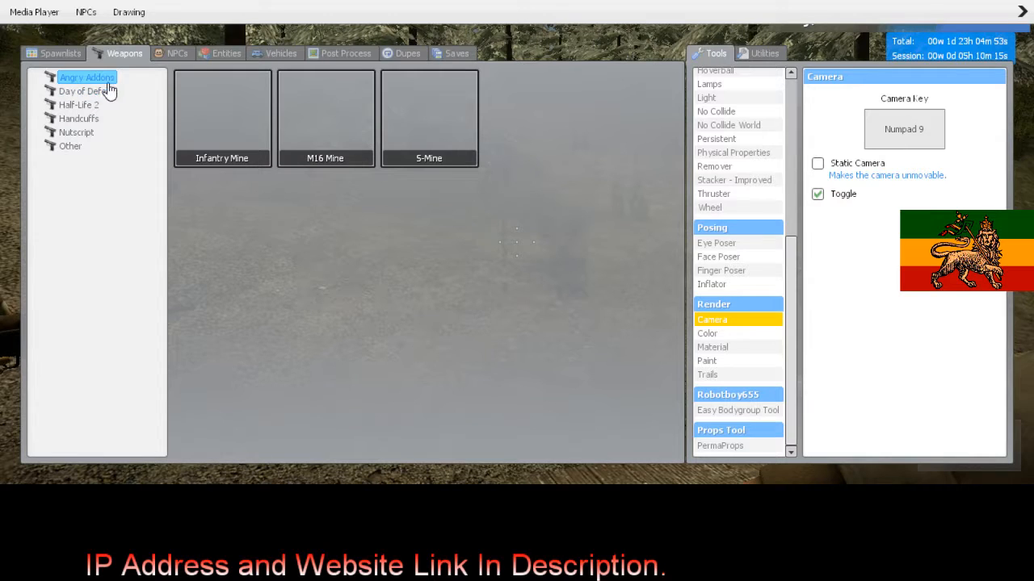
pyautogui.click(81, 90)
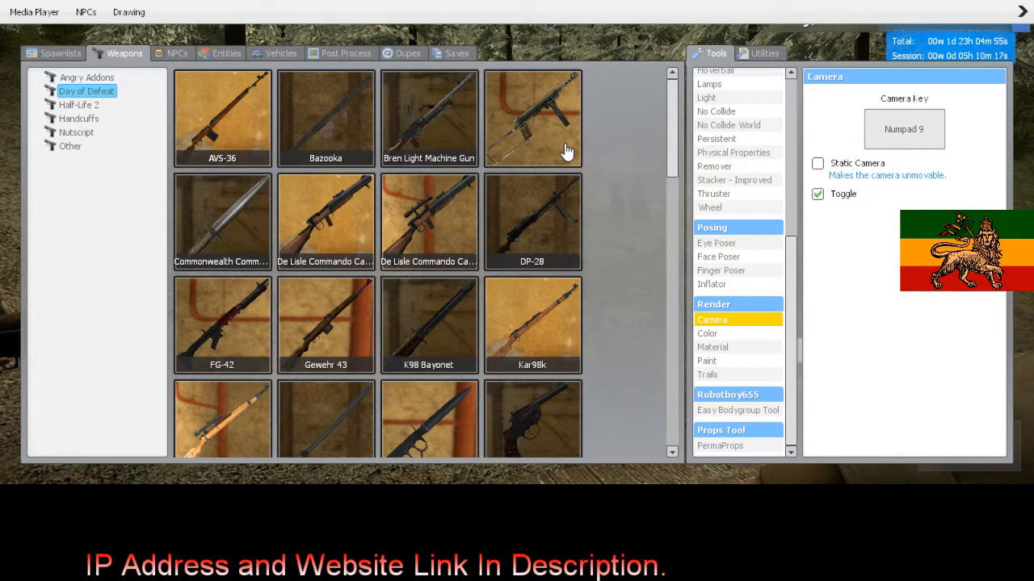
pyautogui.scroll(-3)
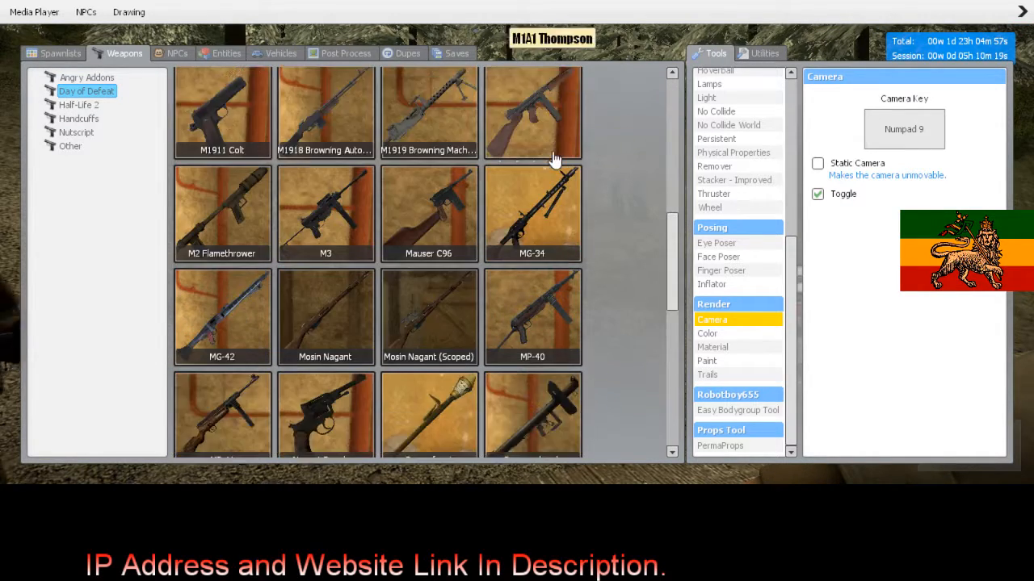
pyautogui.scroll(-3)
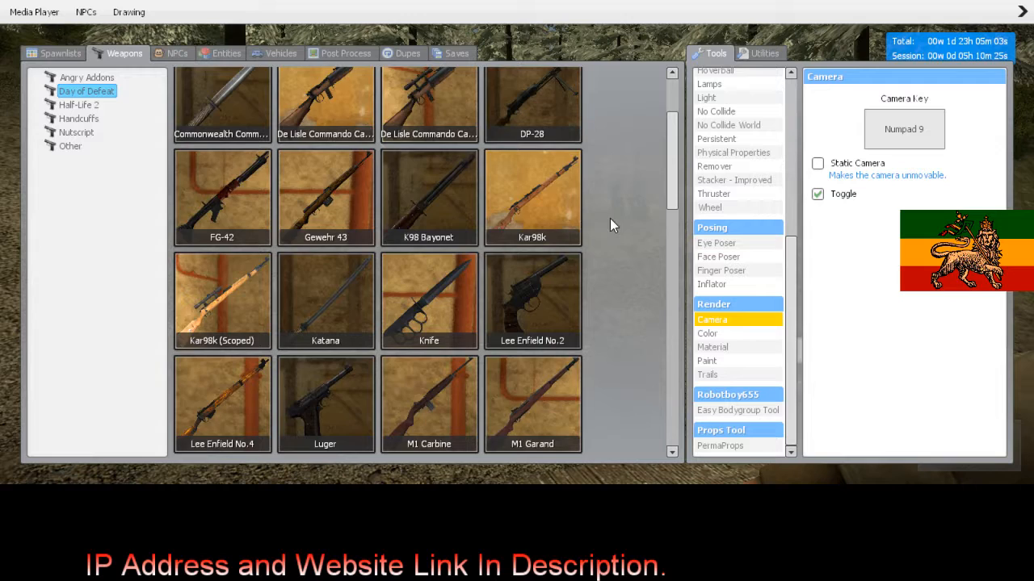
pyautogui.scroll(-3)
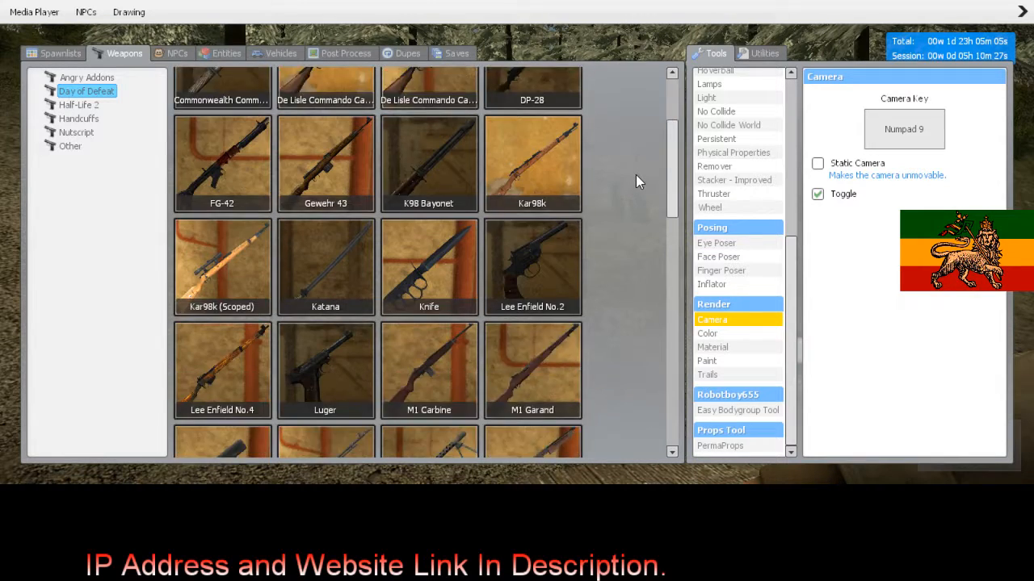
pyautogui.scroll(-3)
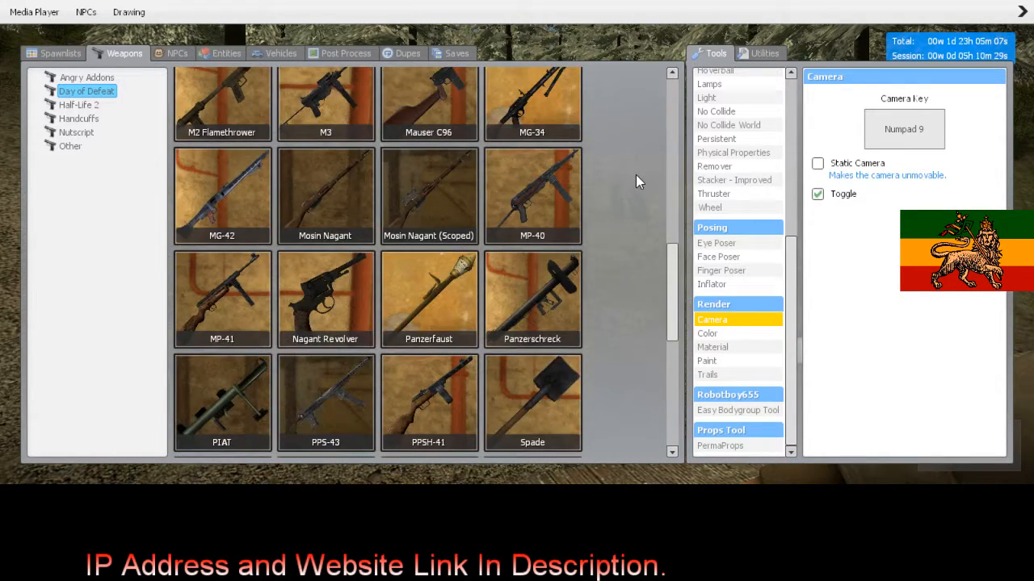
pyautogui.scroll(-3)
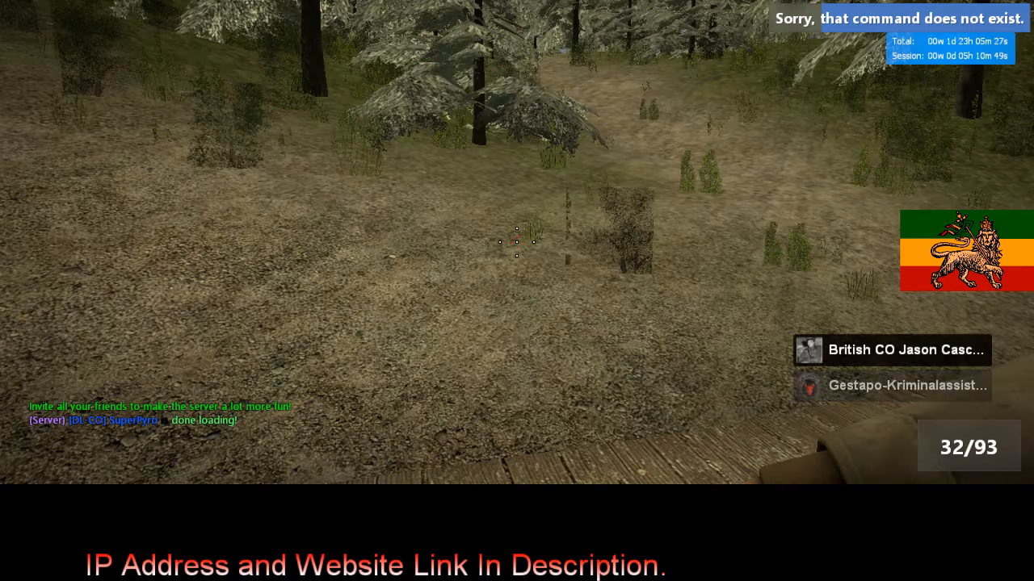
# - Bring up chat and enter the class name weapon_752_m2_flamethrower
pyautogui.press('q')
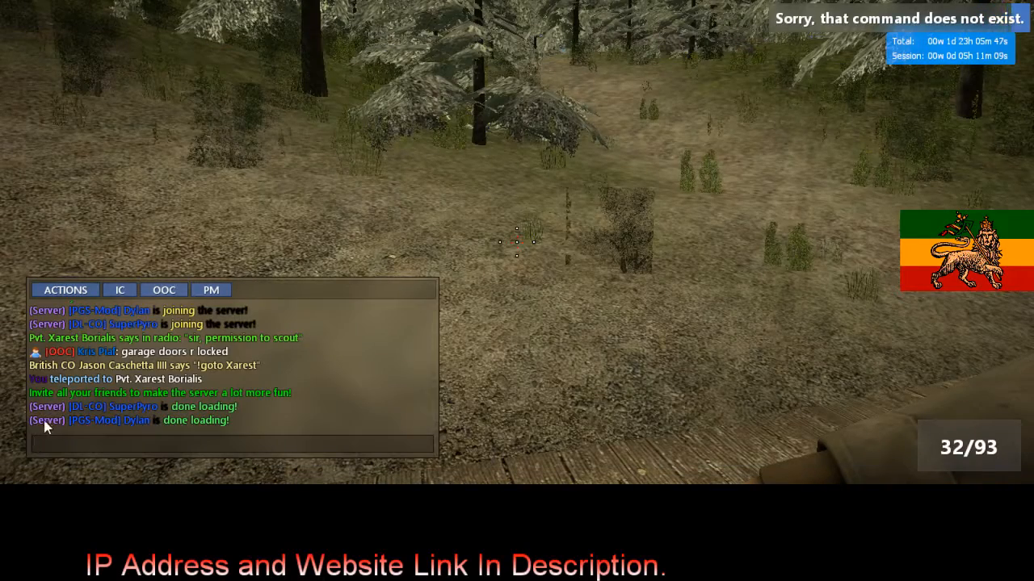
pyautogui.rightClick(47, 428)
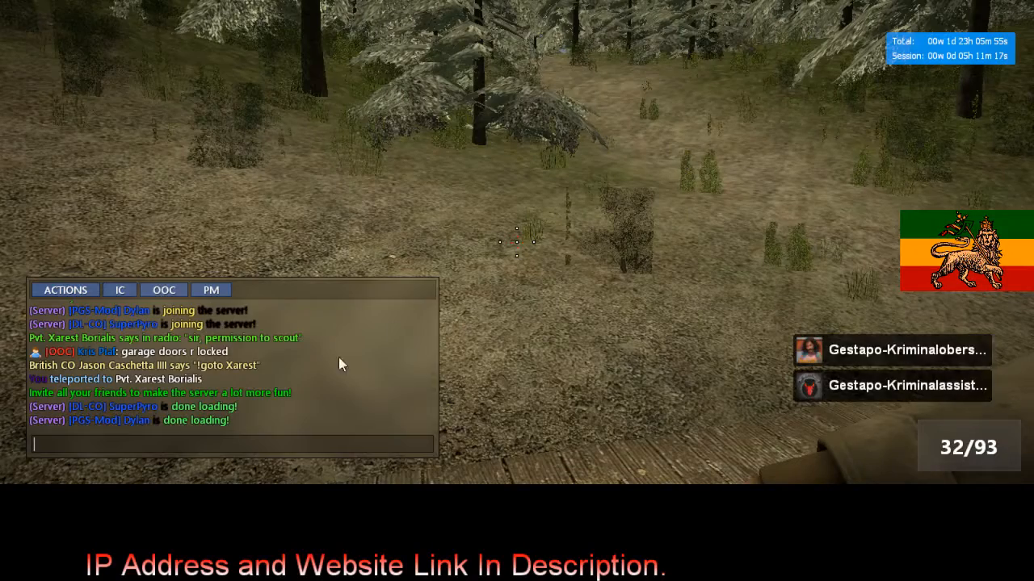
pyautogui.write('weapon_752_m2_flamethrower')
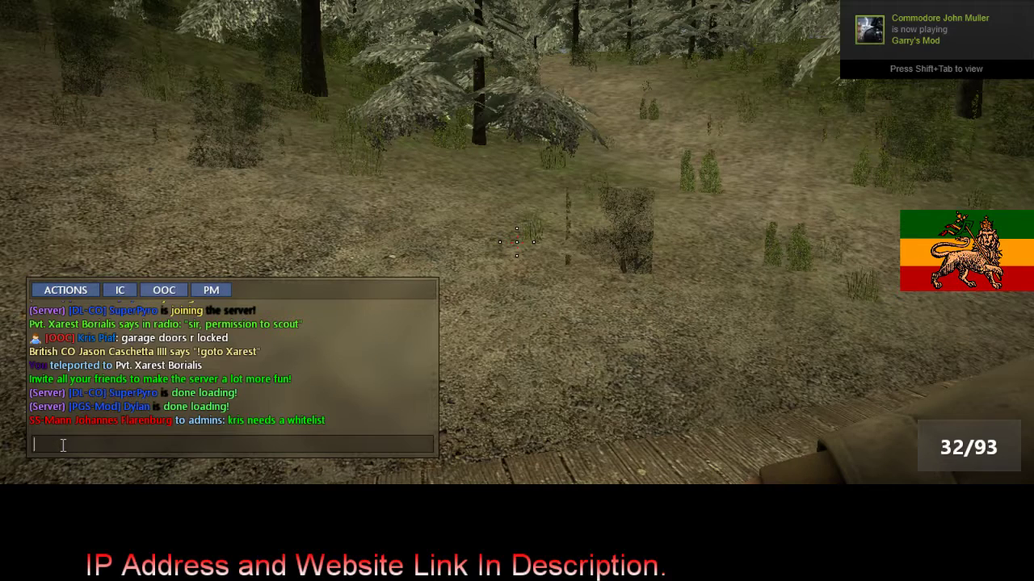
# - Send /chargiveitem Jason M2 Flamethrower in chat
pyautogui.write('/chargiveitem')
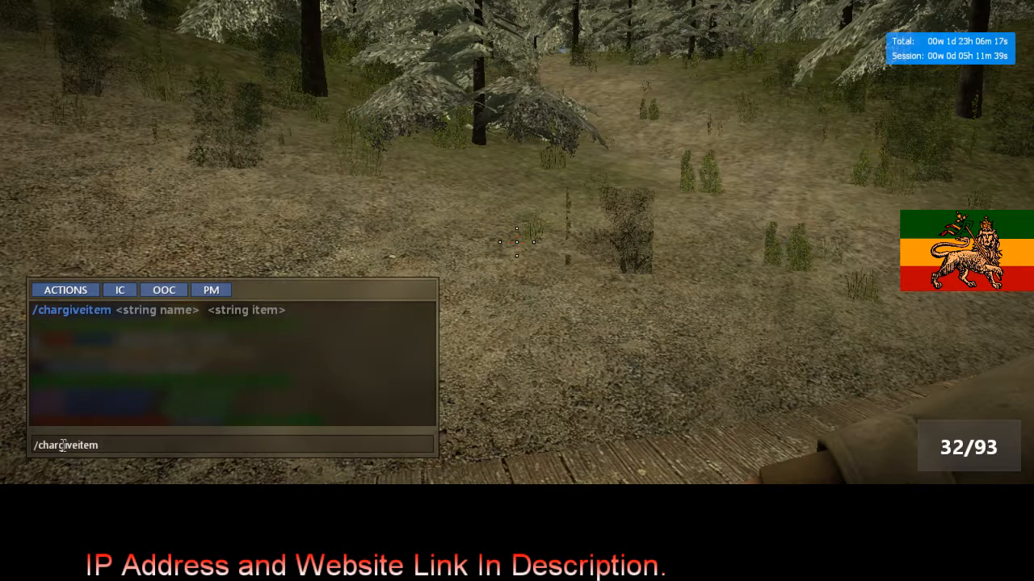
pyautogui.write('Jason')
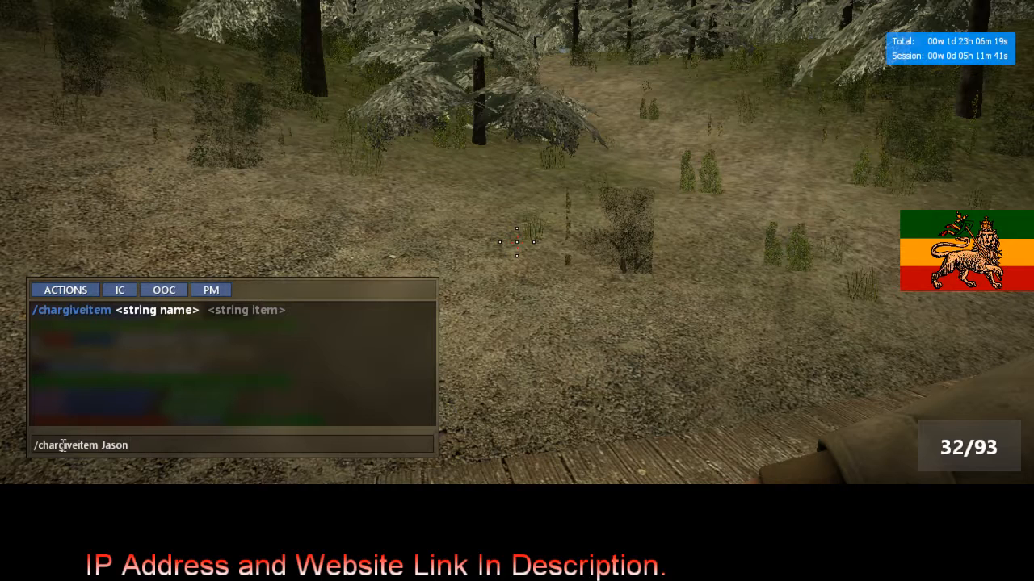
pyautogui.write('M2 Flam')
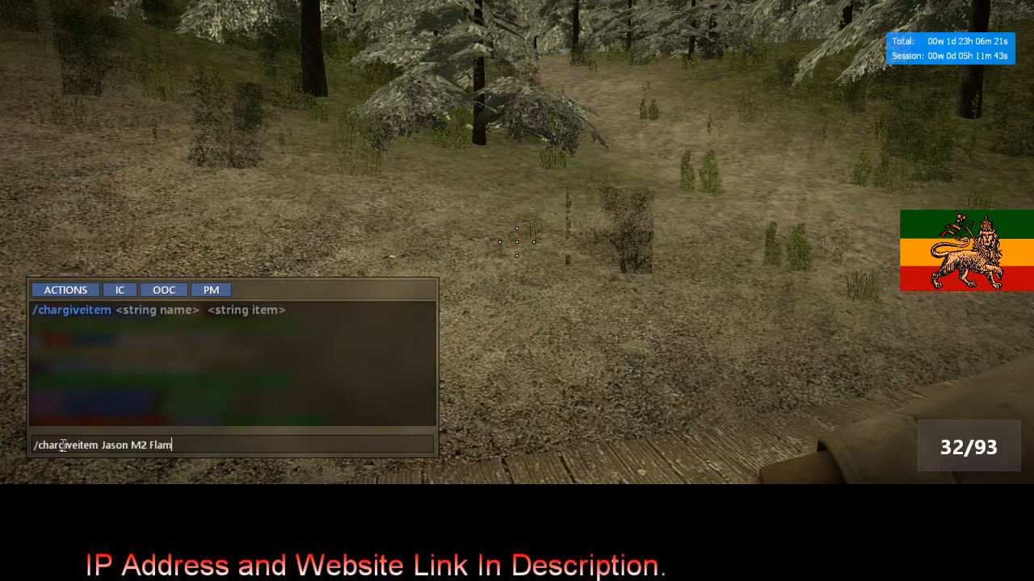
pyautogui.write('ethrower')
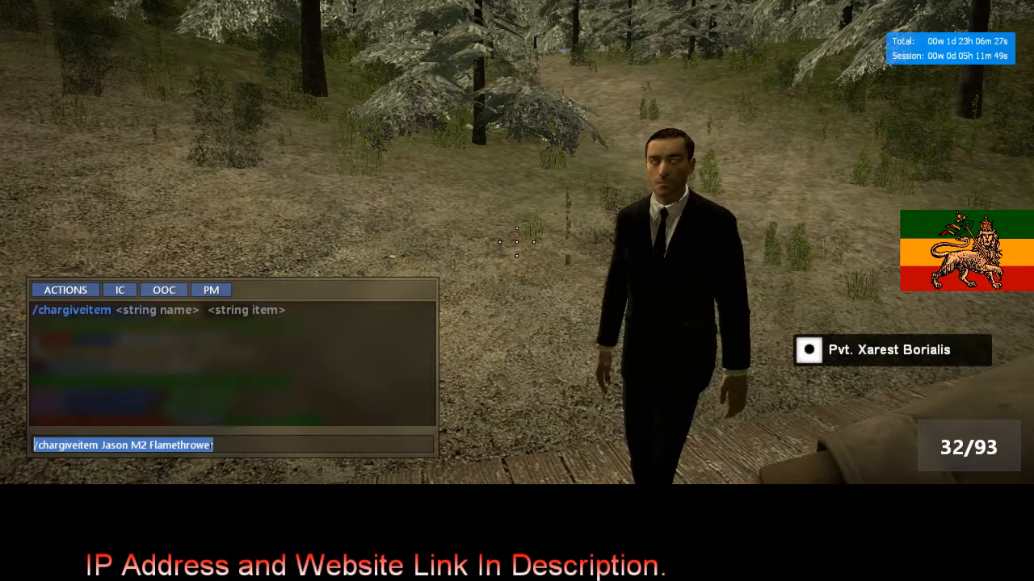
pyautogui.press('Return')
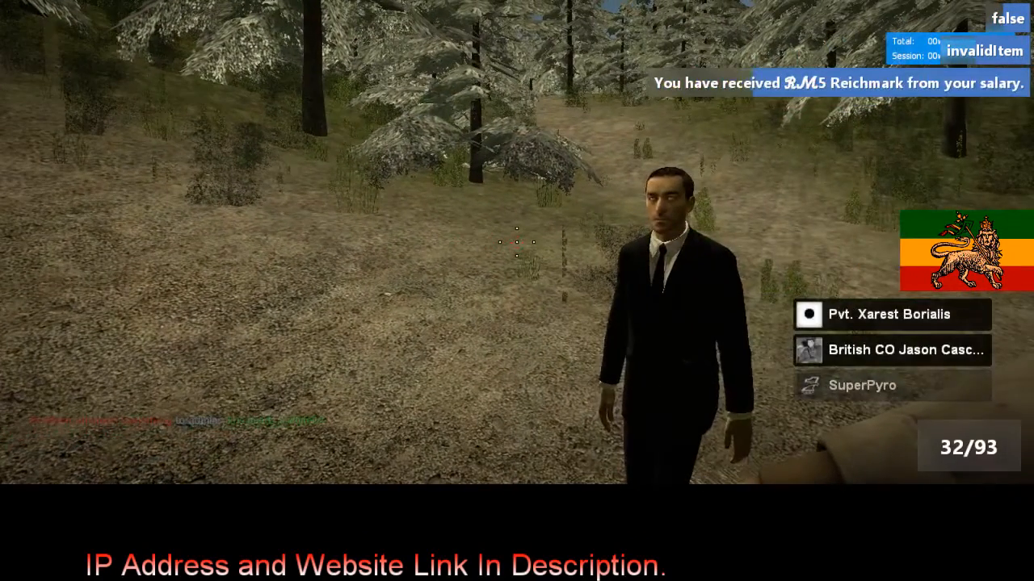
# - Check the scoreboard while walking over to the other characters
pyautogui.press('tab')
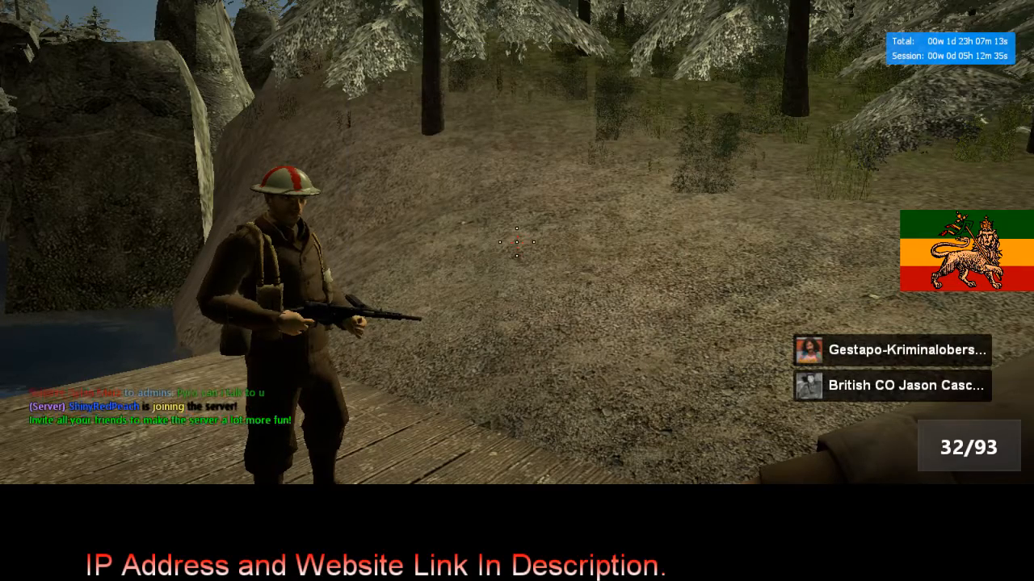
pyautogui.press('tab')
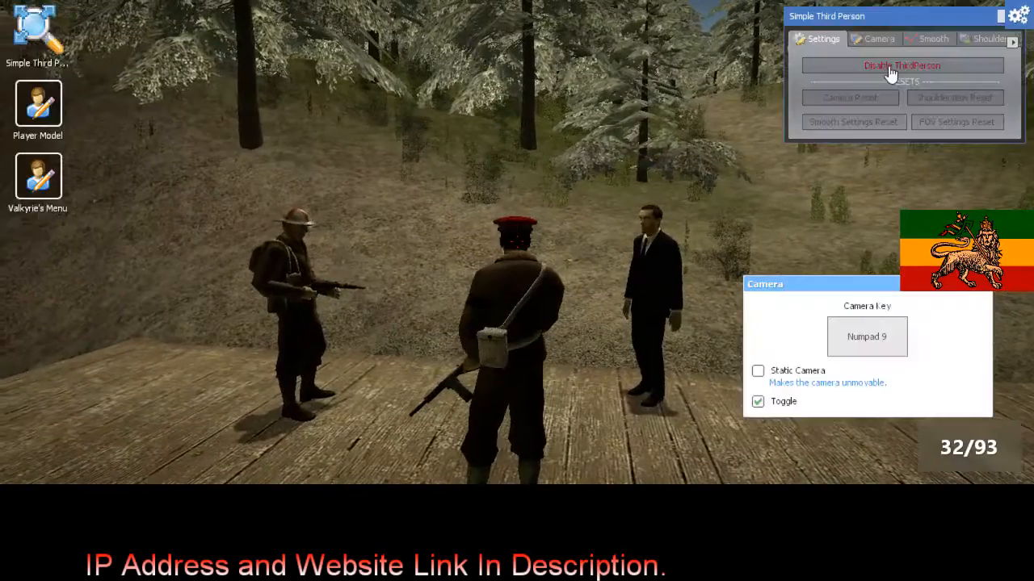
# - Disable Simple Third Person view before opening the character menu
pyautogui.click(901, 65)
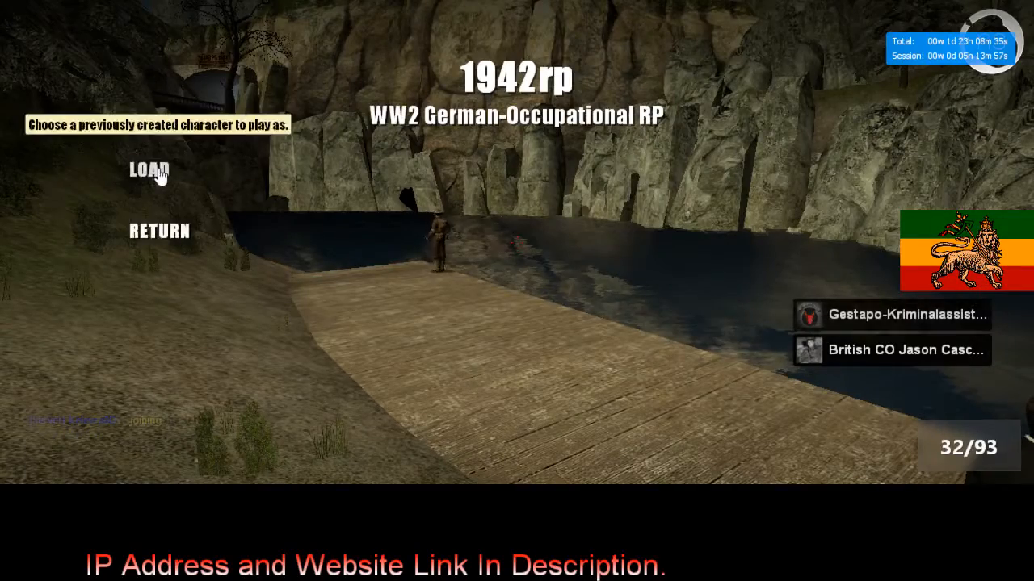
# - Load the saved ADMIN character from the 1942rp character list and play as it
pyautogui.click(149, 171)
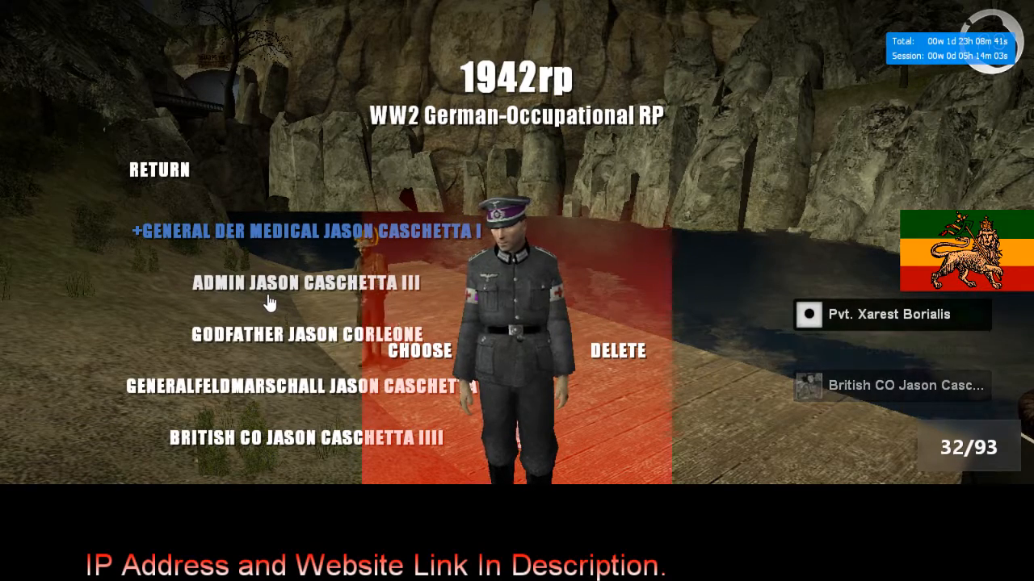
pyautogui.click(304, 284)
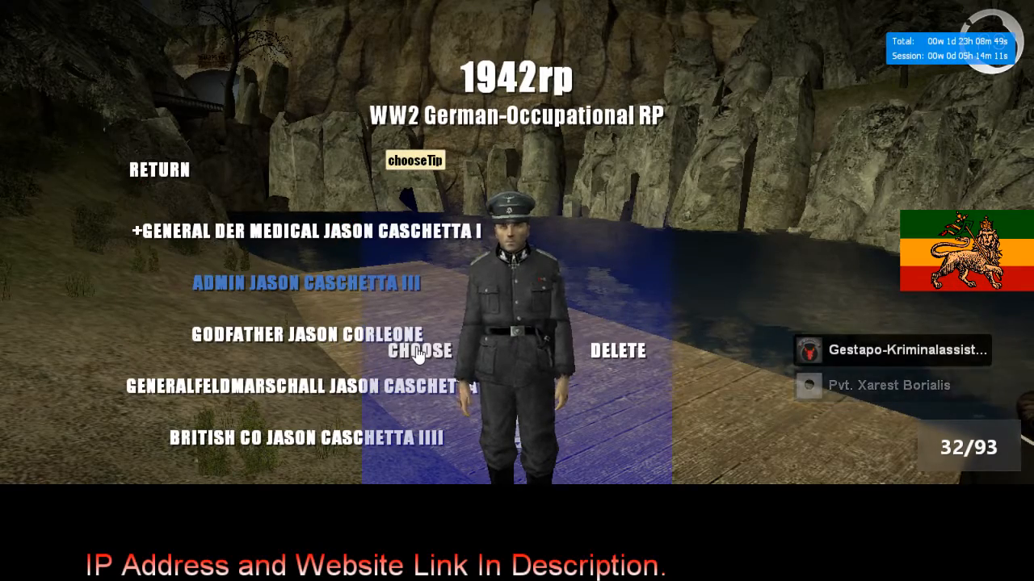
pyautogui.click(415, 352)
pyautogui.write('/doorsetfa')
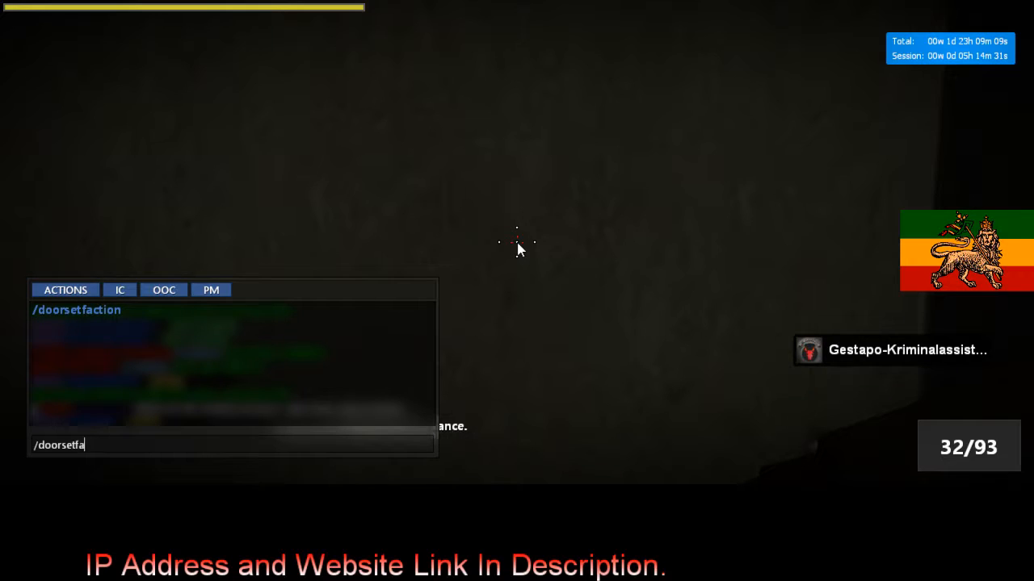
# - Enter /doorsetfaction Event Character and /charsetfaction commands in chat
pyautogui.write('ction Event')
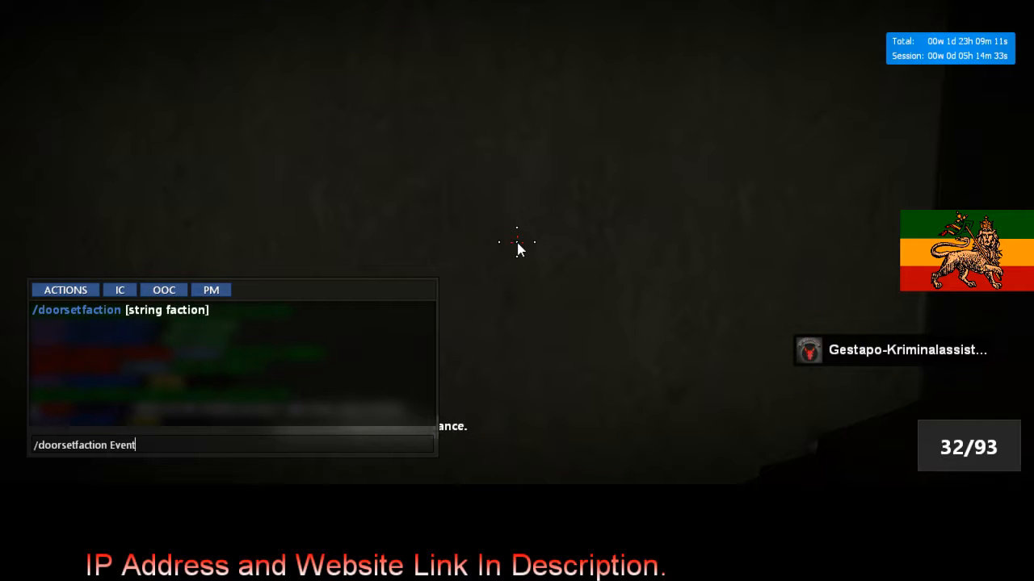
pyautogui.write('Chara')
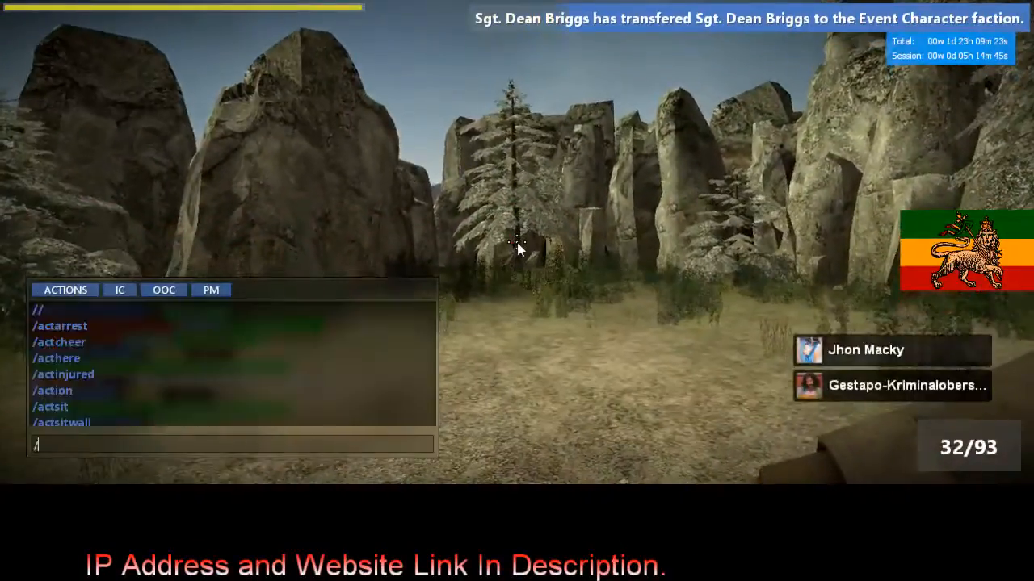
pyautogui.write('charsetfa')
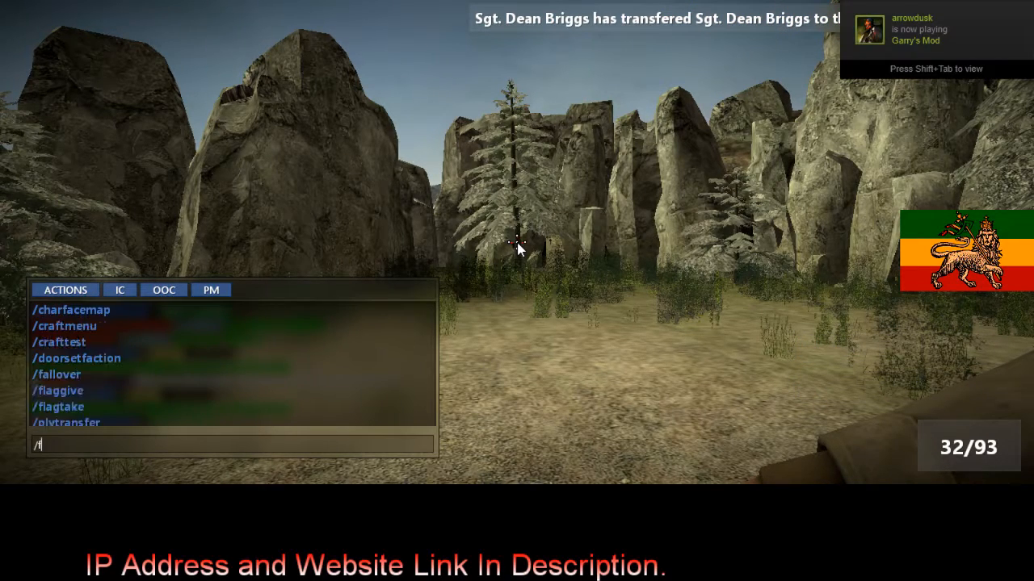
pyautogui.write('a')
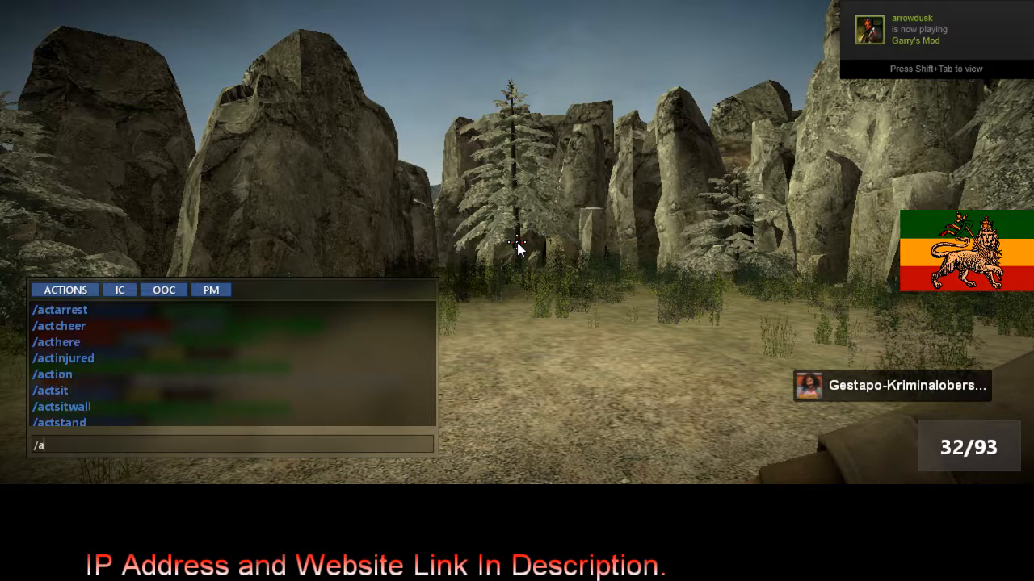
# - Enter /spawnadd Event Character to add a spawn for that faction
pyautogui.write('spawnadd')
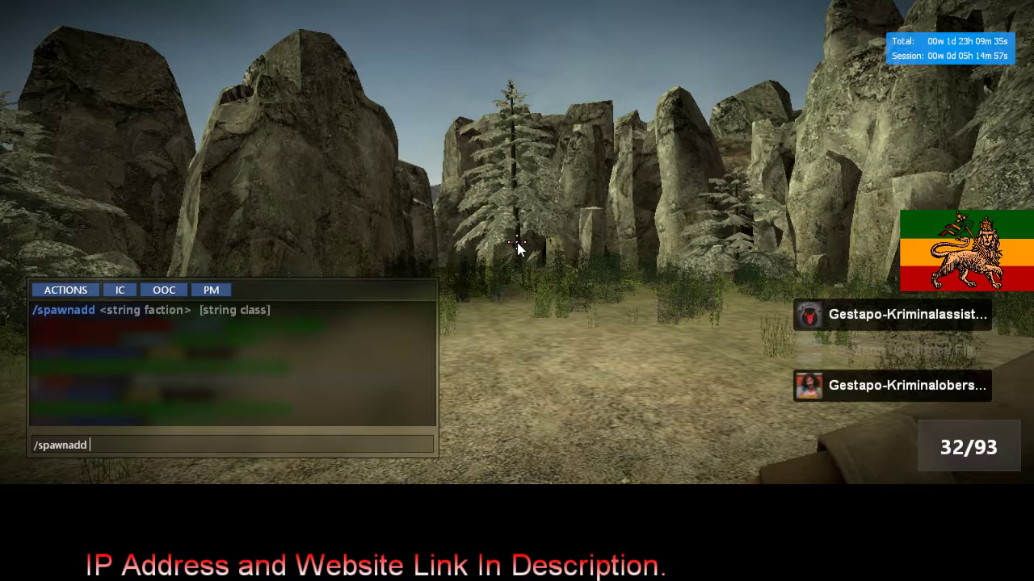
pyautogui.write('A')
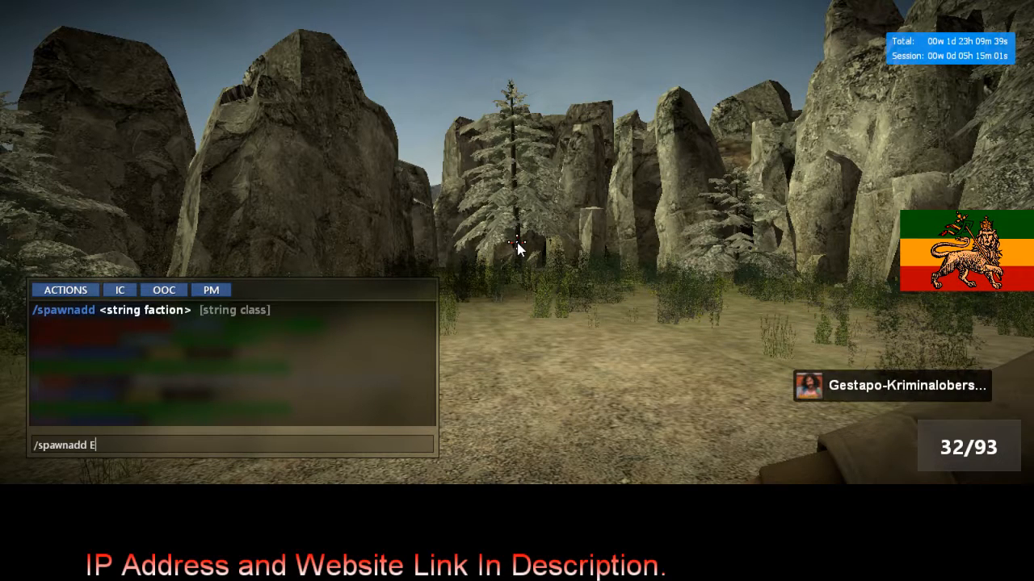
pyautogui.write('vent Ch')
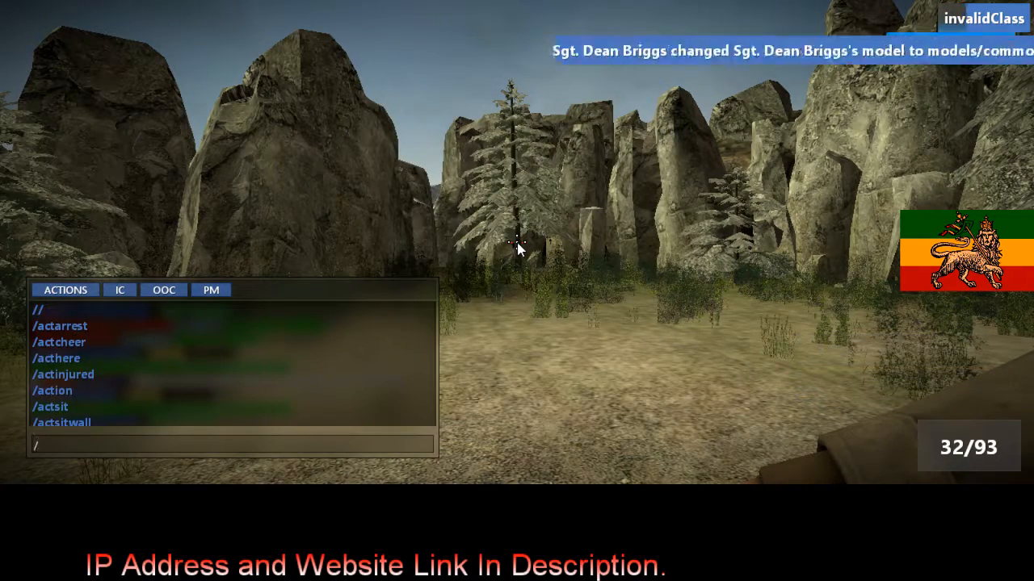
pyautogui.write('s')
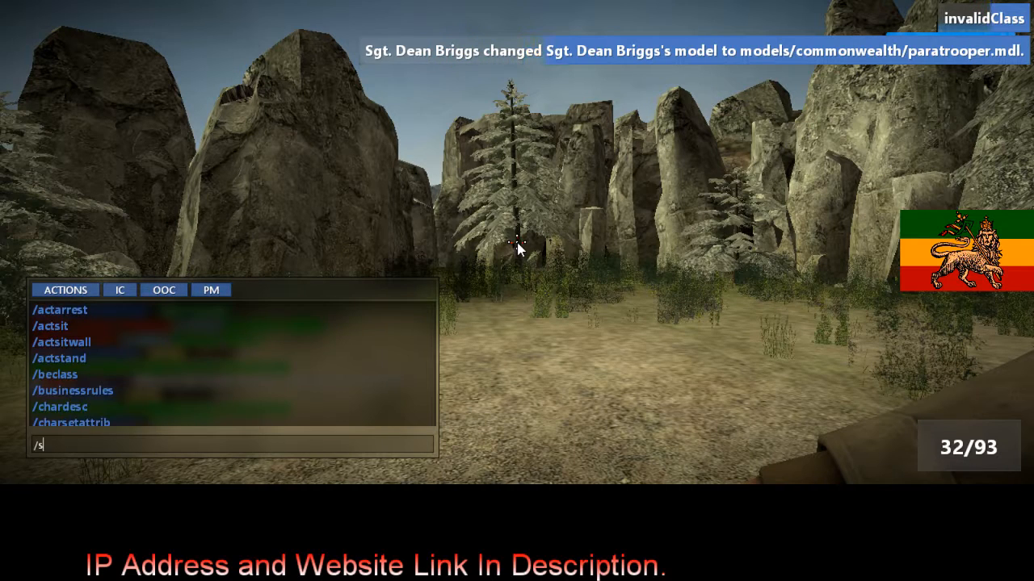